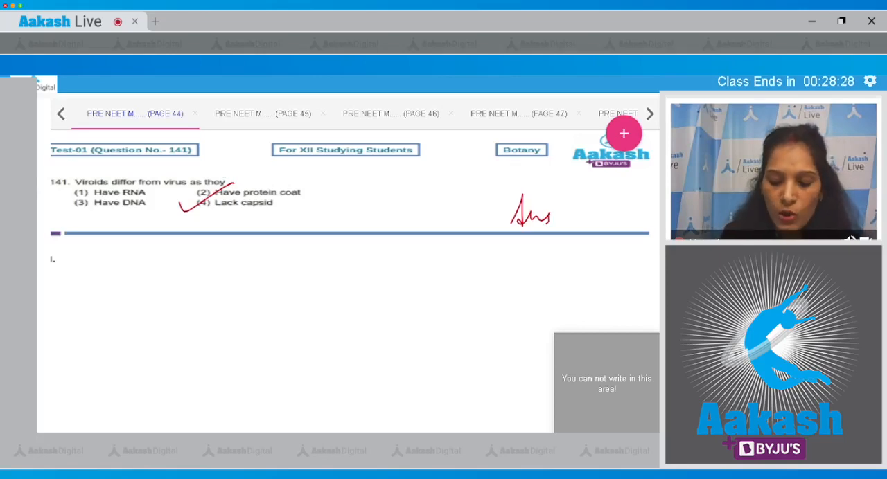
- Handwrite 'Ans (4)' beside the ticked option on question 141
{"action": "left_click_drag", "start_coordinate": [547, 211], "coordinate": [593, 215]}
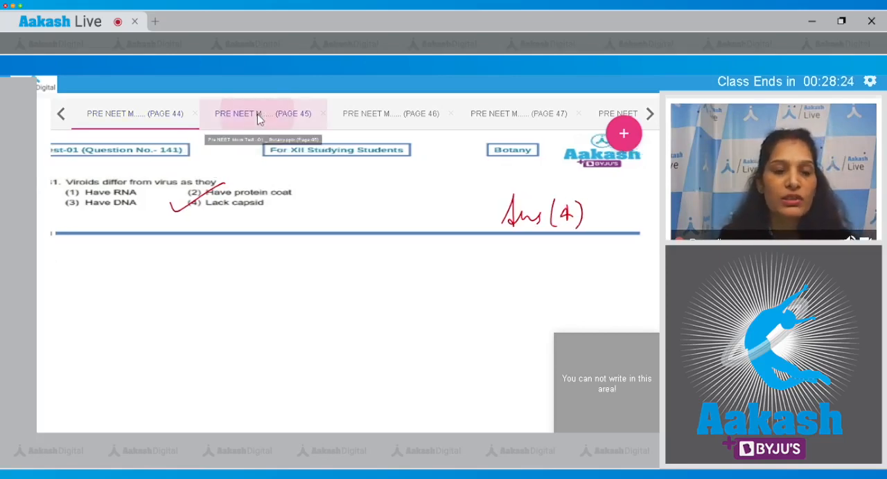
- Cross out the wrong options on question 142 (PAGE 45), then show question 143 on PAGE 46
{"action": "left_click", "coordinate": [259, 113]}
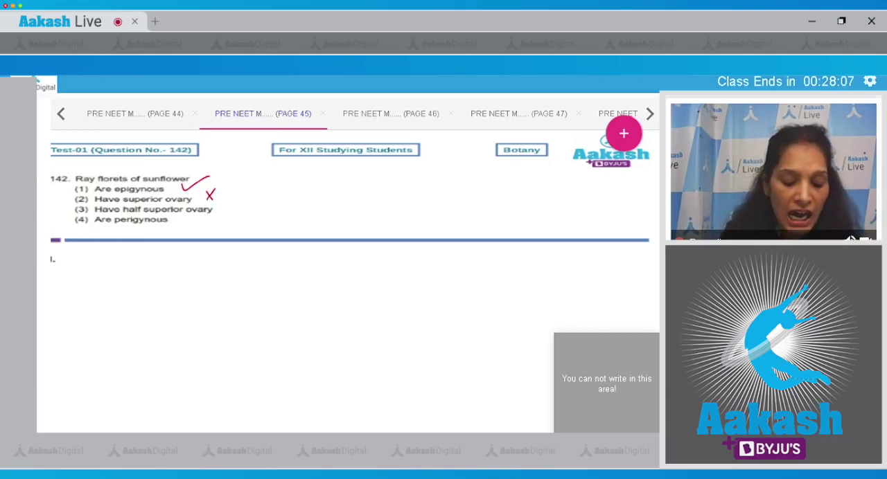
{"action": "left_click_drag", "start_coordinate": [227, 209], "coordinate": [185, 222]}
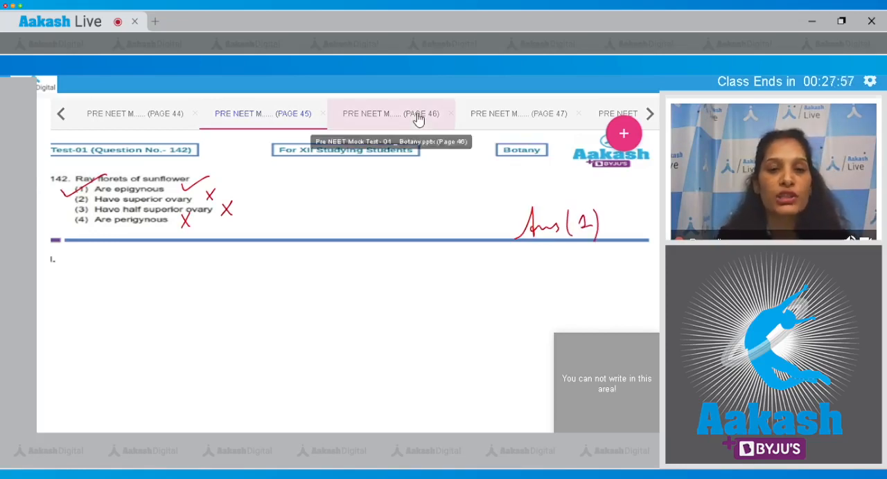
{"action": "left_click", "coordinate": [391, 114]}
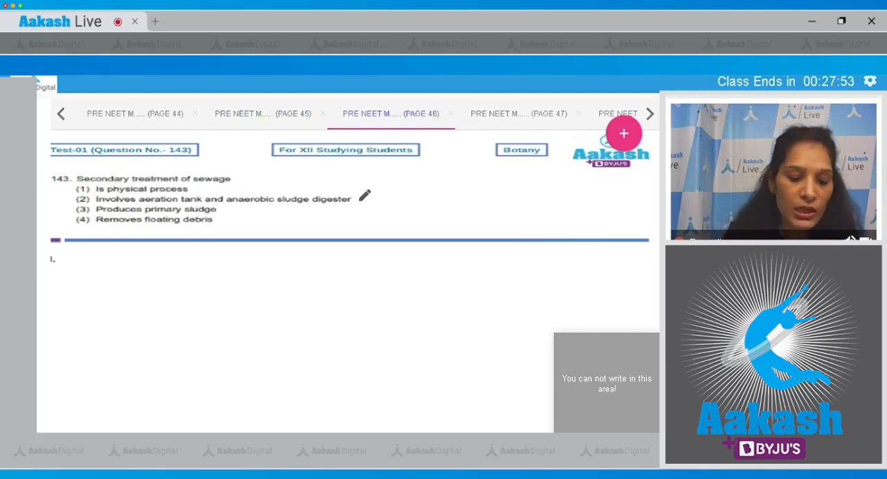
- Tick option 2 on question 143, cross out options 1, 3 and 4, and start writing 'Ans'
{"action": "left_click", "coordinate": [200, 188]}
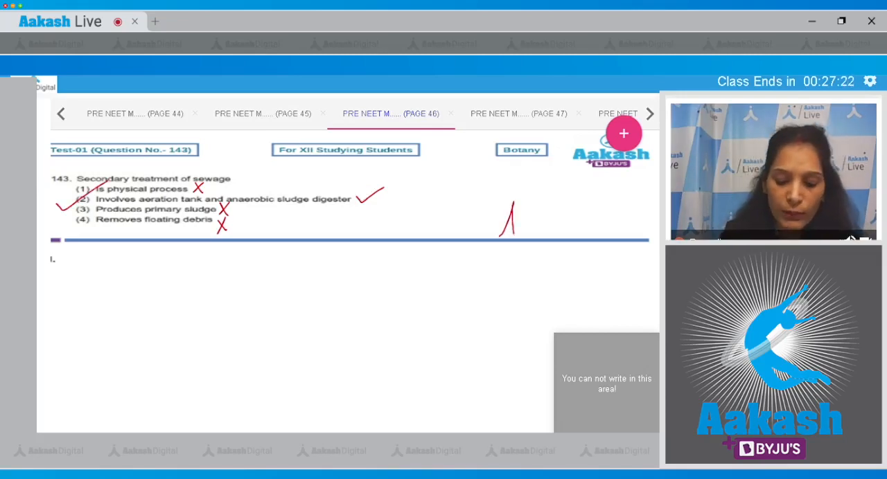
{"action": "left_click_drag", "start_coordinate": [498, 222], "coordinate": [582, 222]}
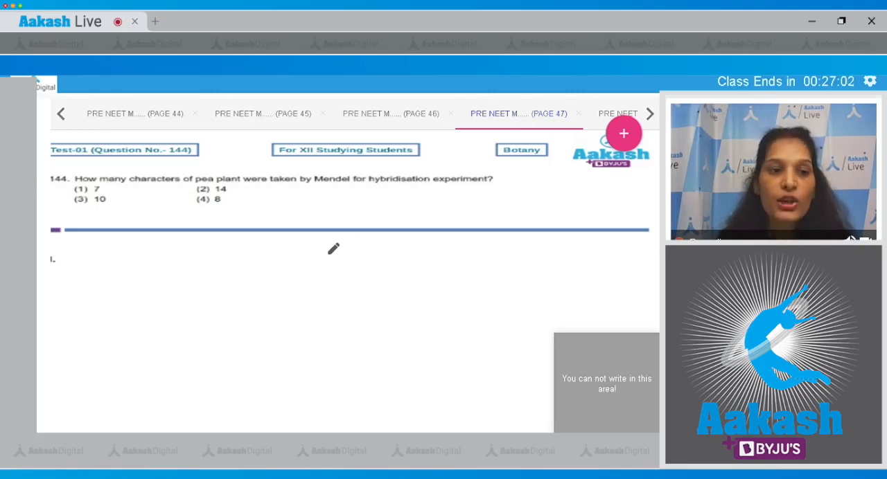
- Tick option 1 on question 144 and handwrite 'Ans (1' beside it
{"action": "left_click_drag", "start_coordinate": [62, 201], "coordinate": [122, 173]}
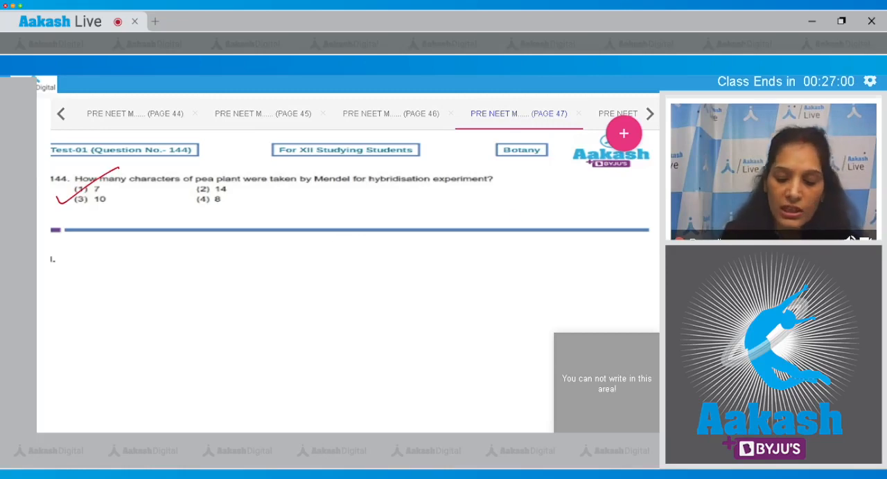
{"action": "left_click_drag", "start_coordinate": [513, 218], "coordinate": [575, 218]}
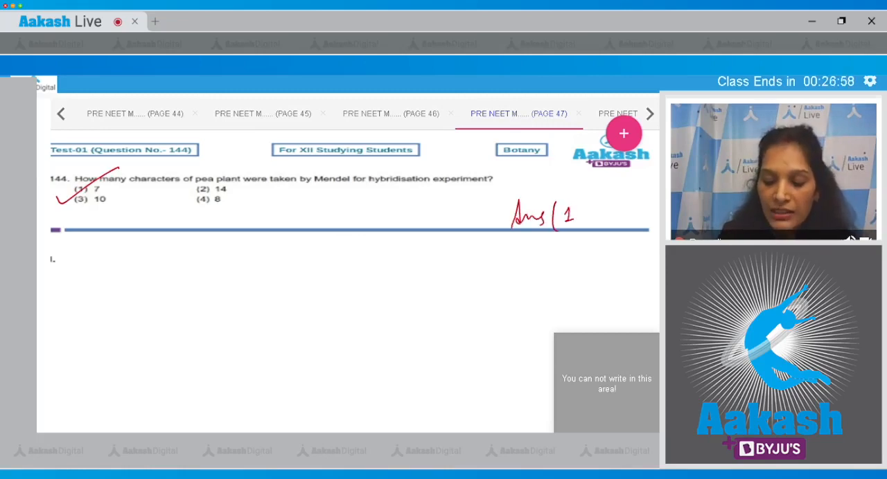